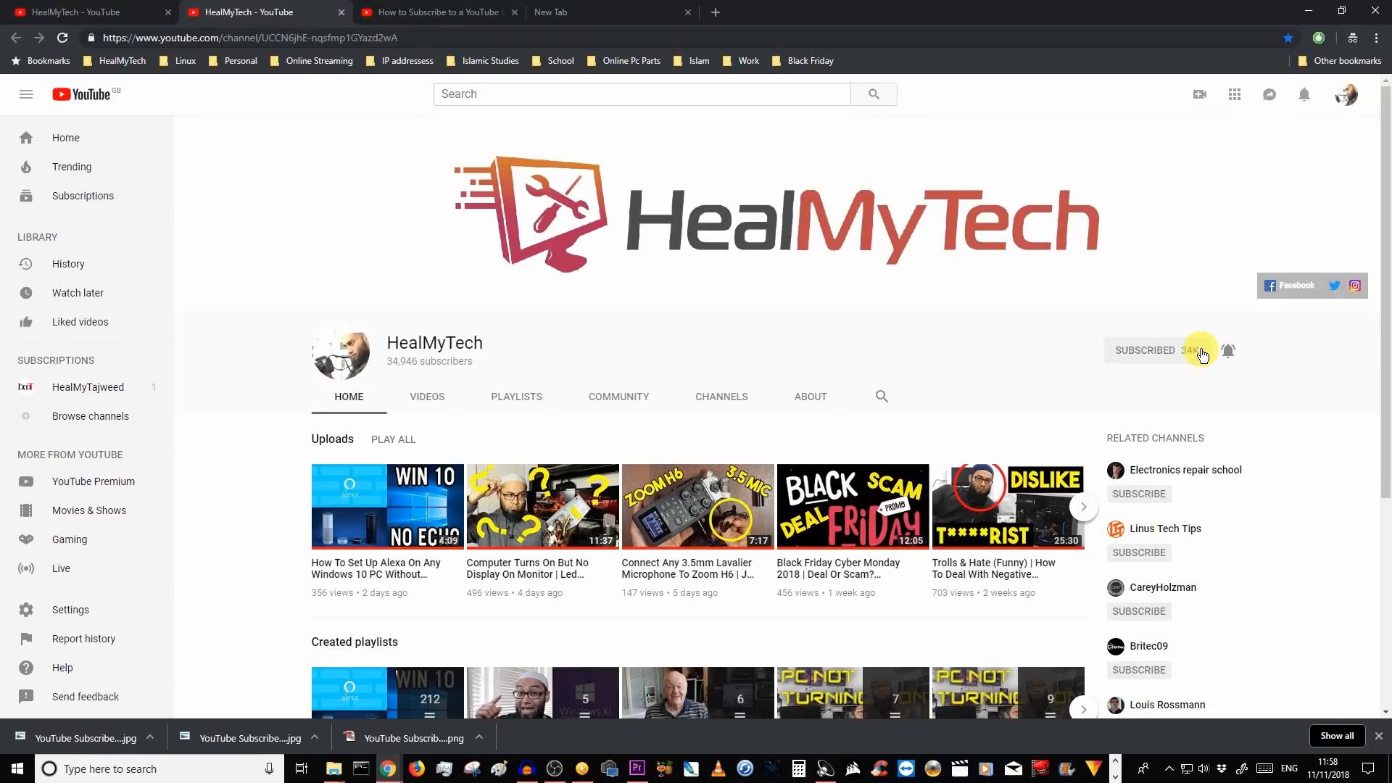
- Switch from the Resolve pc tour edit to Task Manager's CPU performance graphs
click(1229, 350)
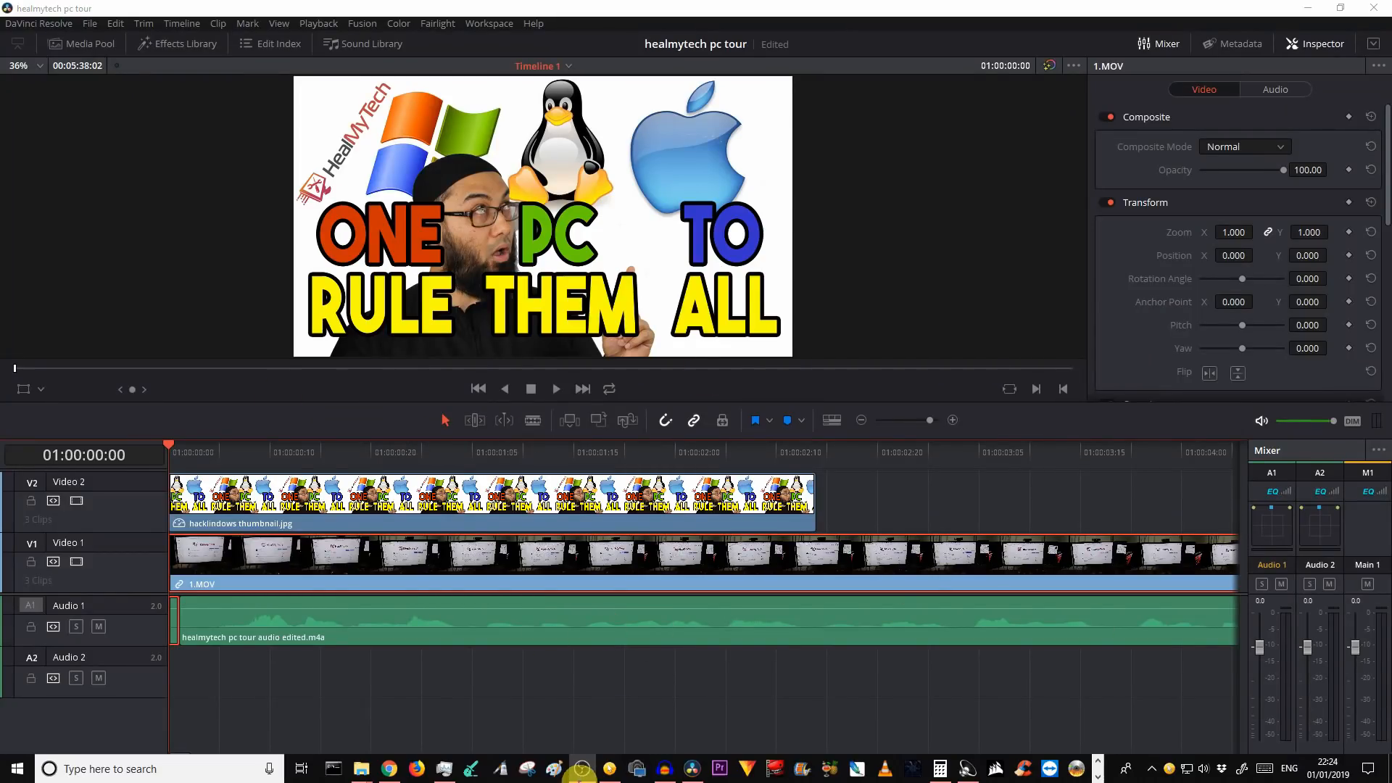
mouse_move(456, 768)
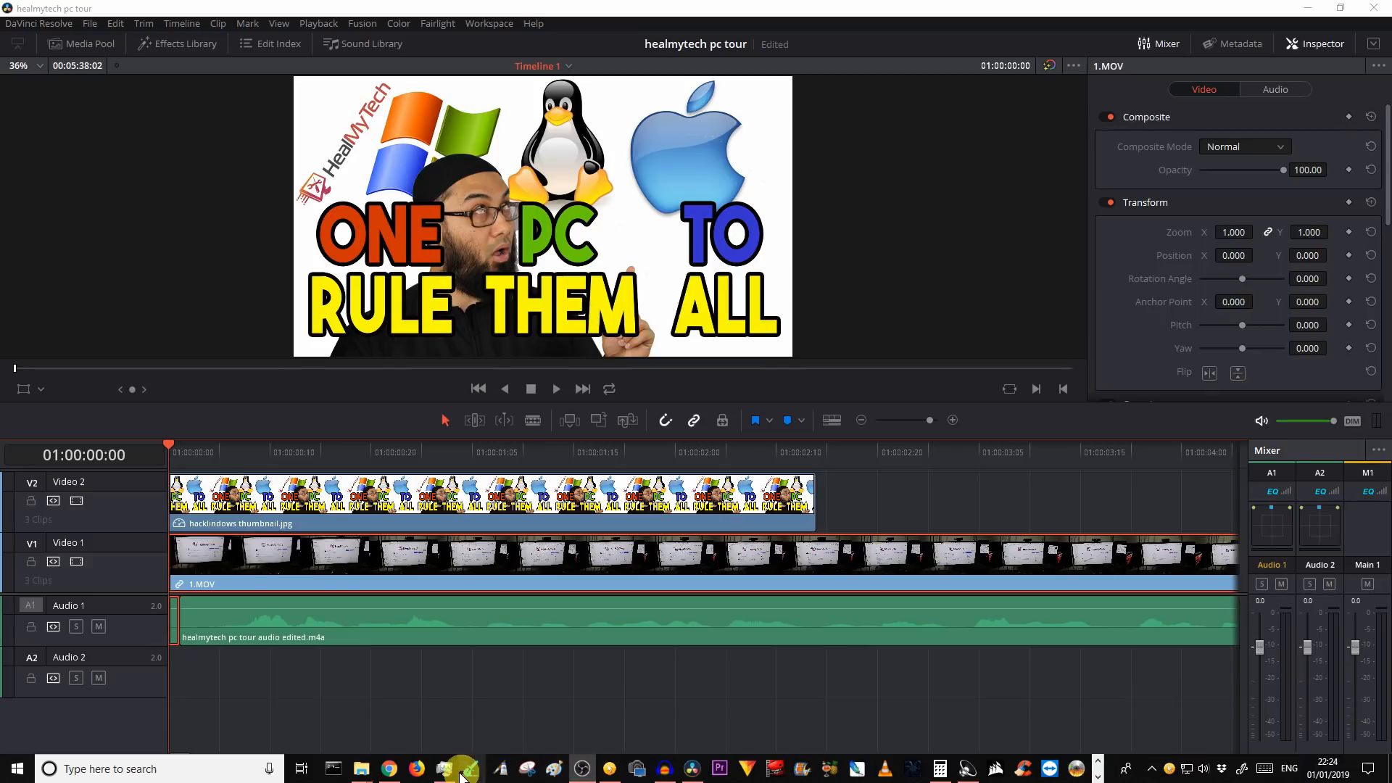
click(460, 769)
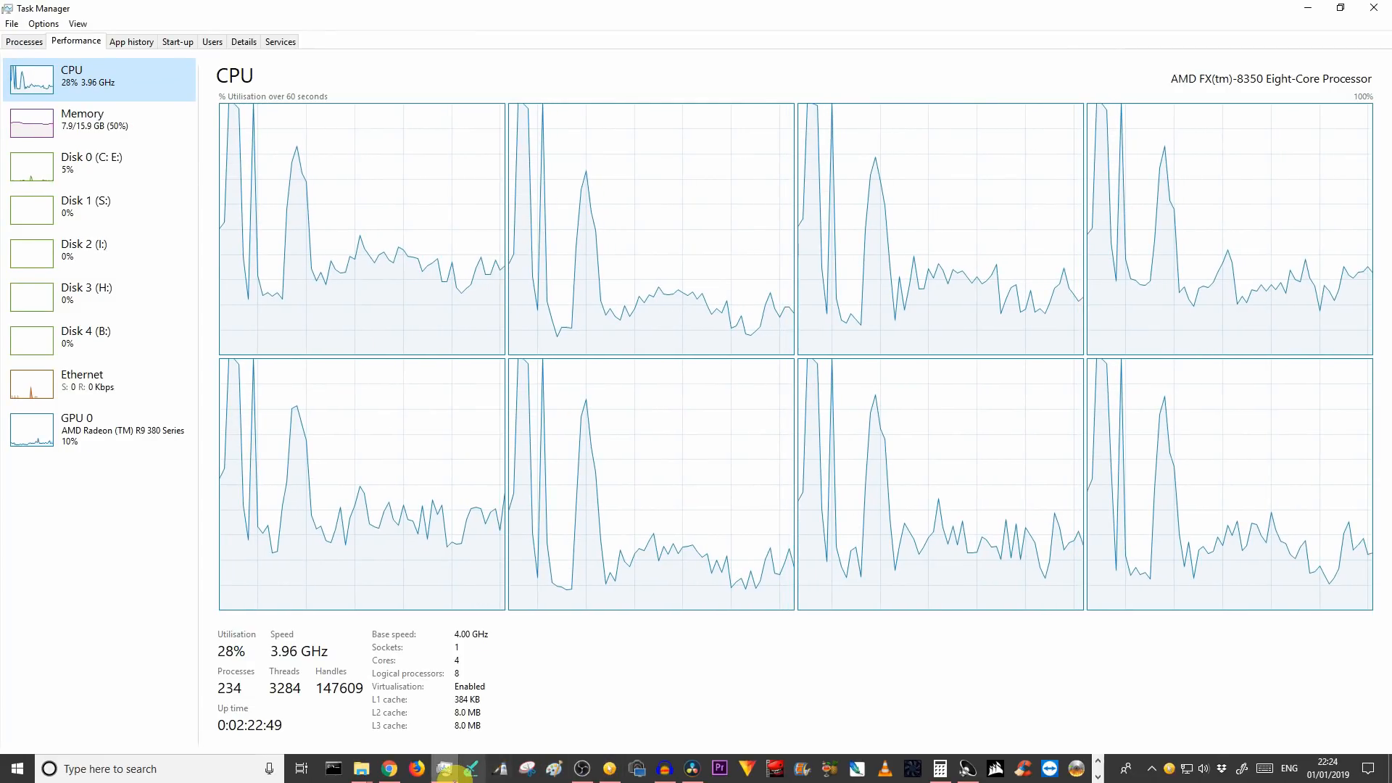
mouse_move(697, 768)
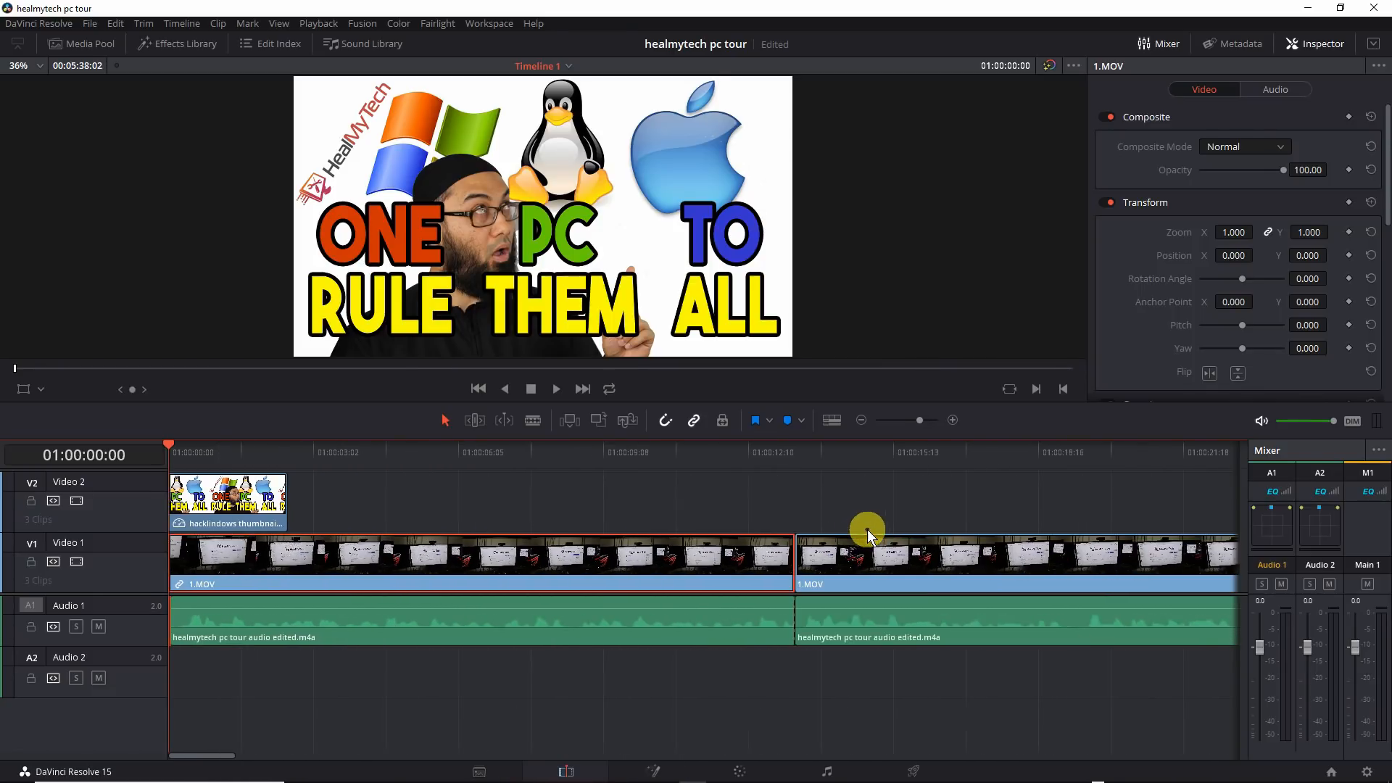
- Move the playhead to the cut between the two 1.MOV clips at 01:00:13:11
click(795, 452)
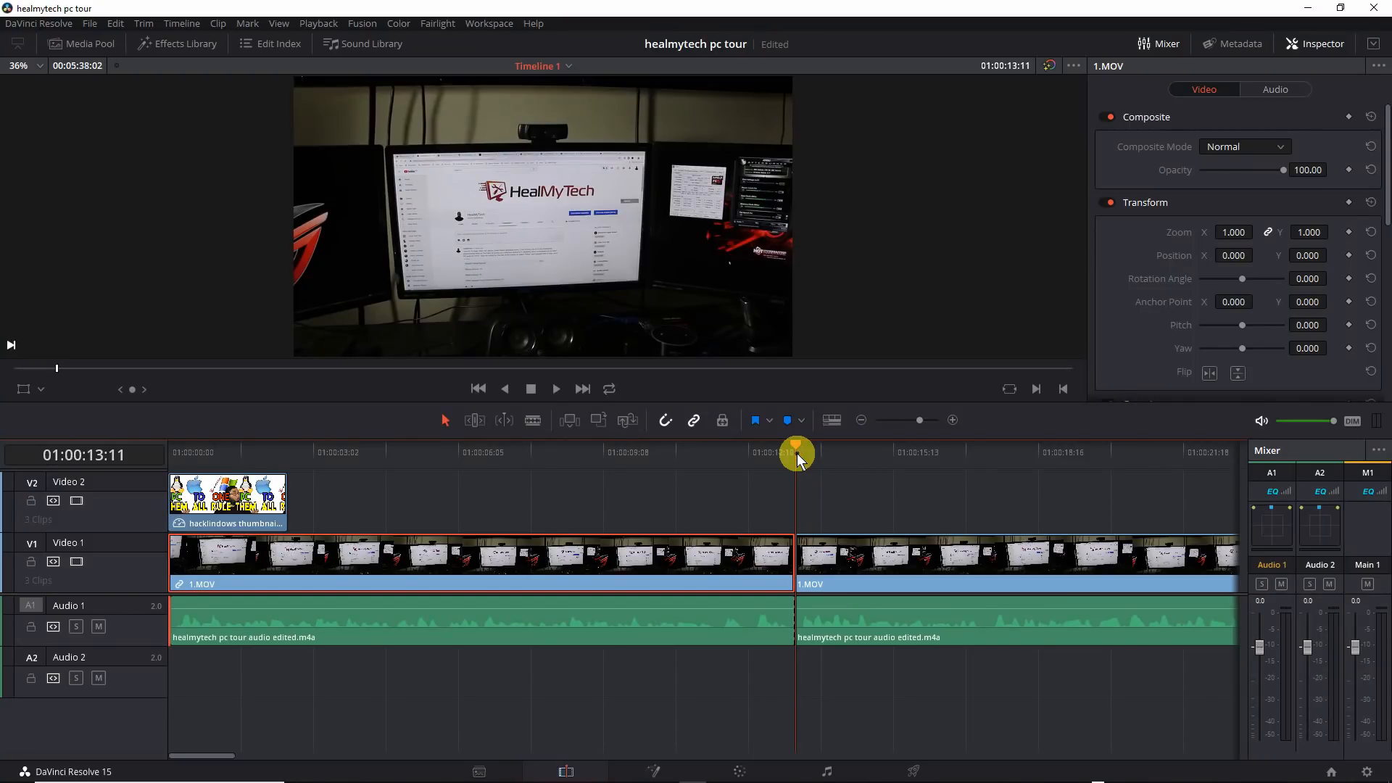